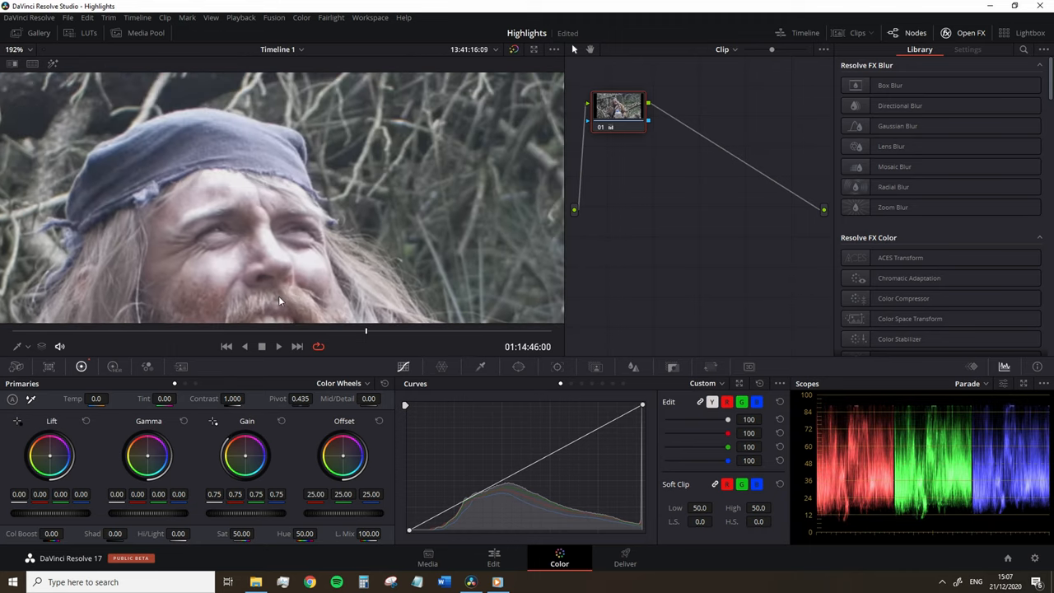
Step: Scroll to the leather-jacket clip on the Color page to begin grading it
scroll(up, 3)
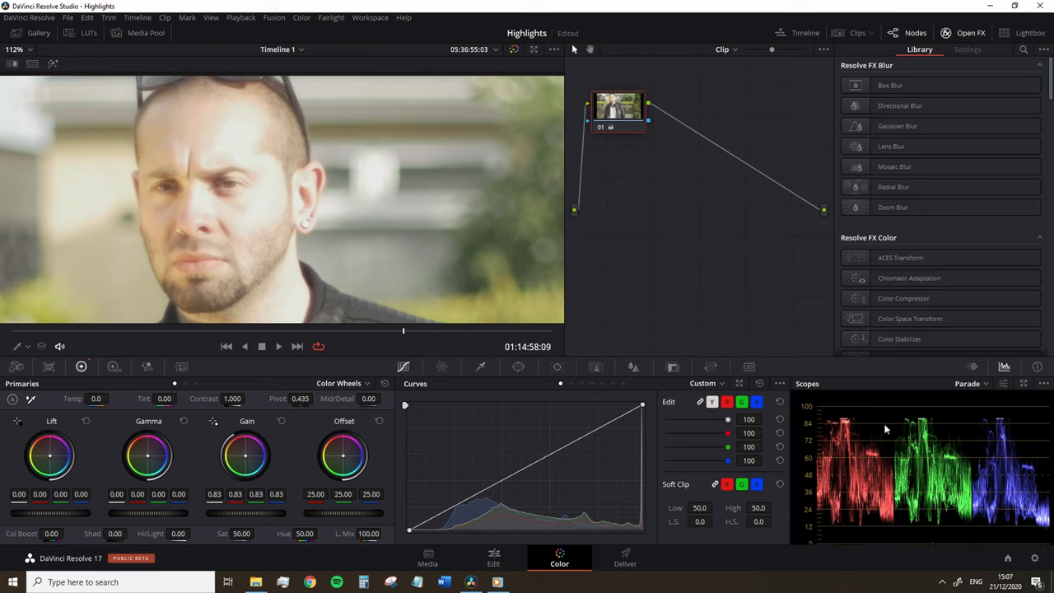
mouse_move(845, 424)
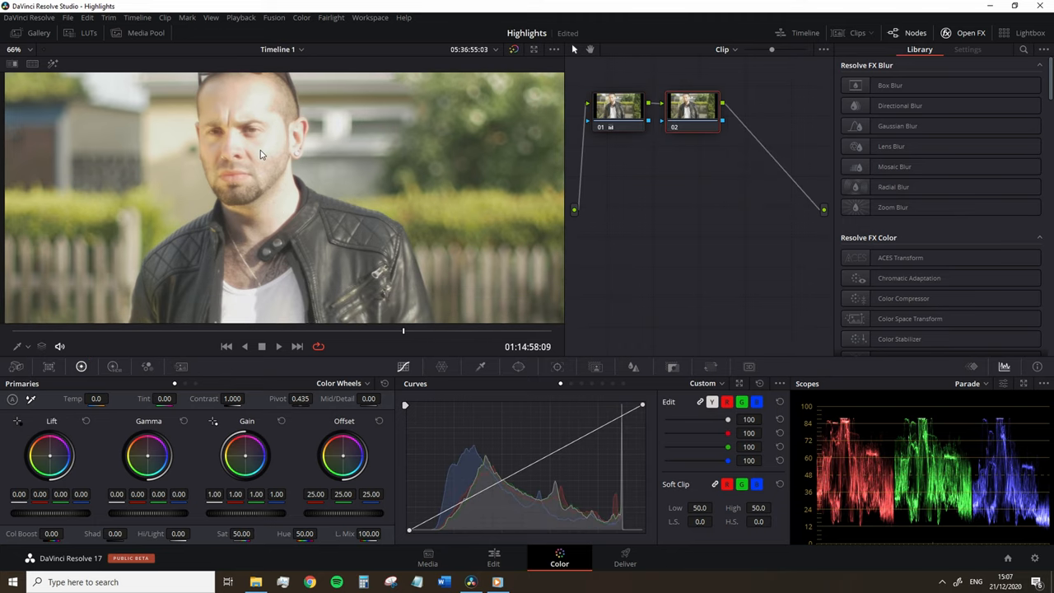
mouse_move(328, 219)
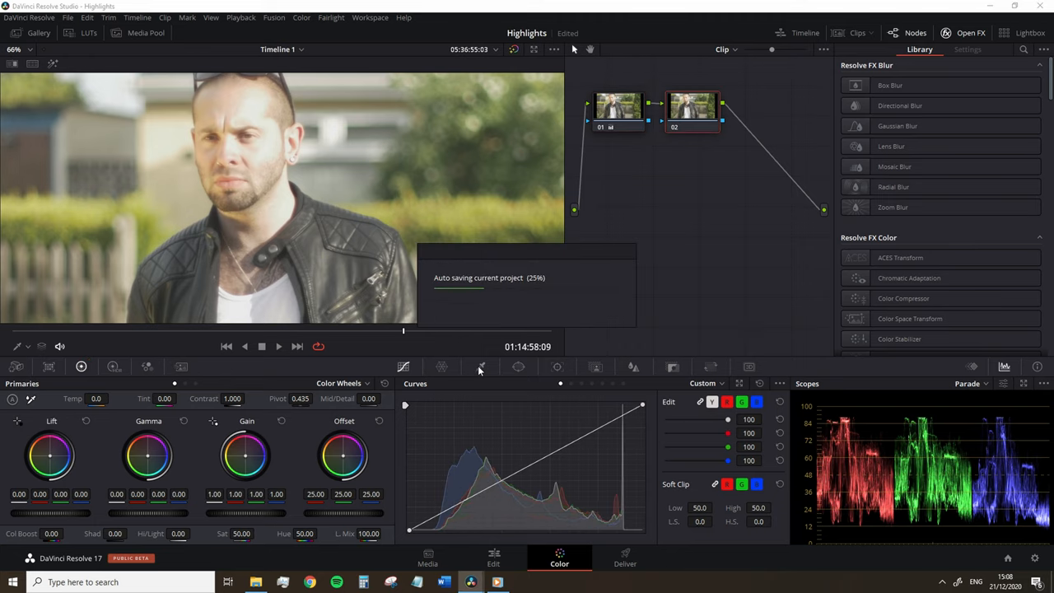
Step: Qualify the face's hot skin in node 02, limit it with an oval Window, and tint it
click(481, 367)
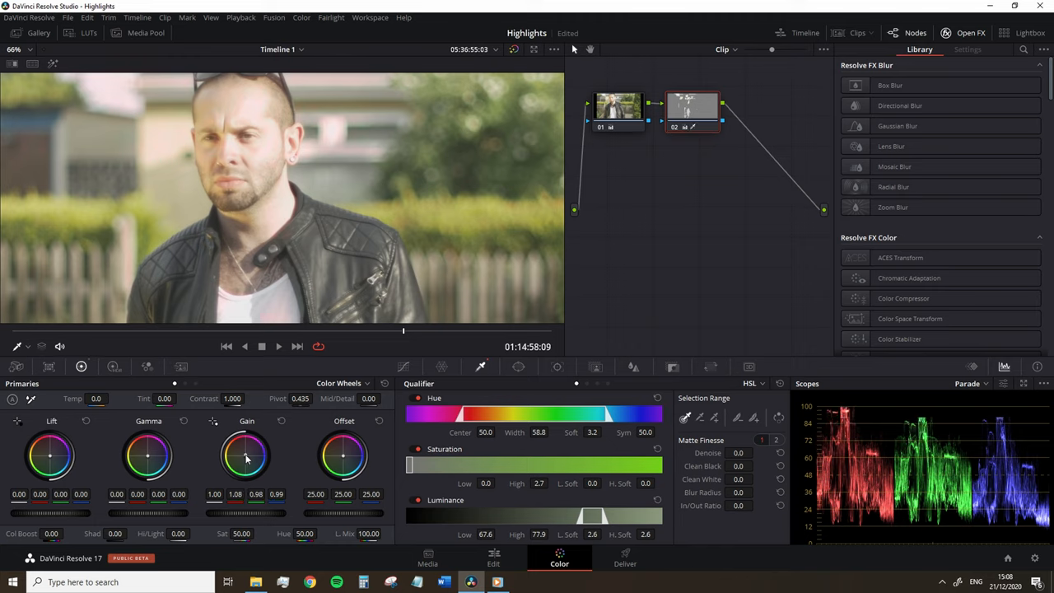
click(519, 366)
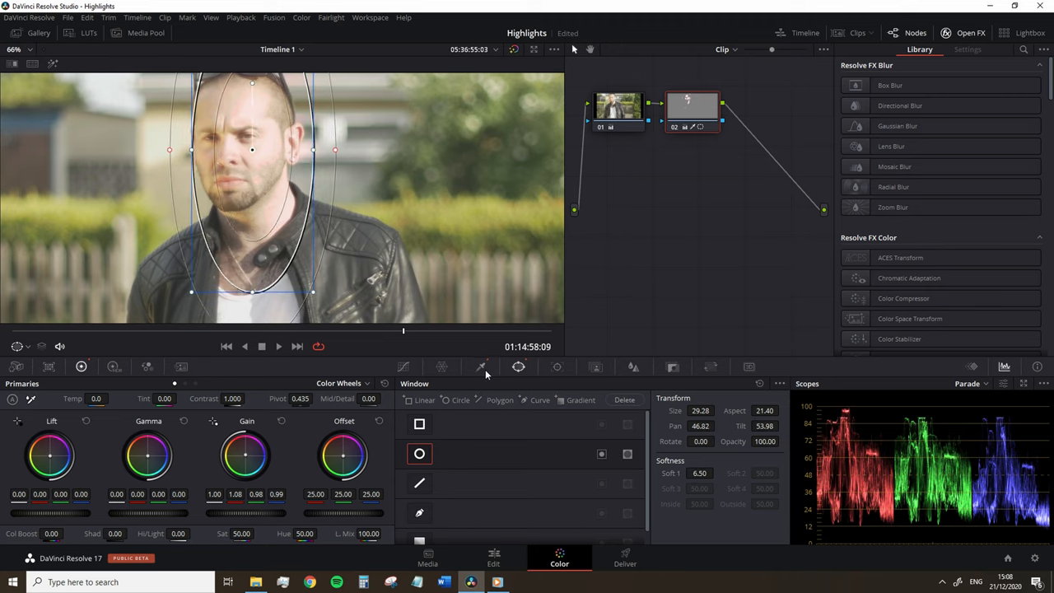
click(481, 366)
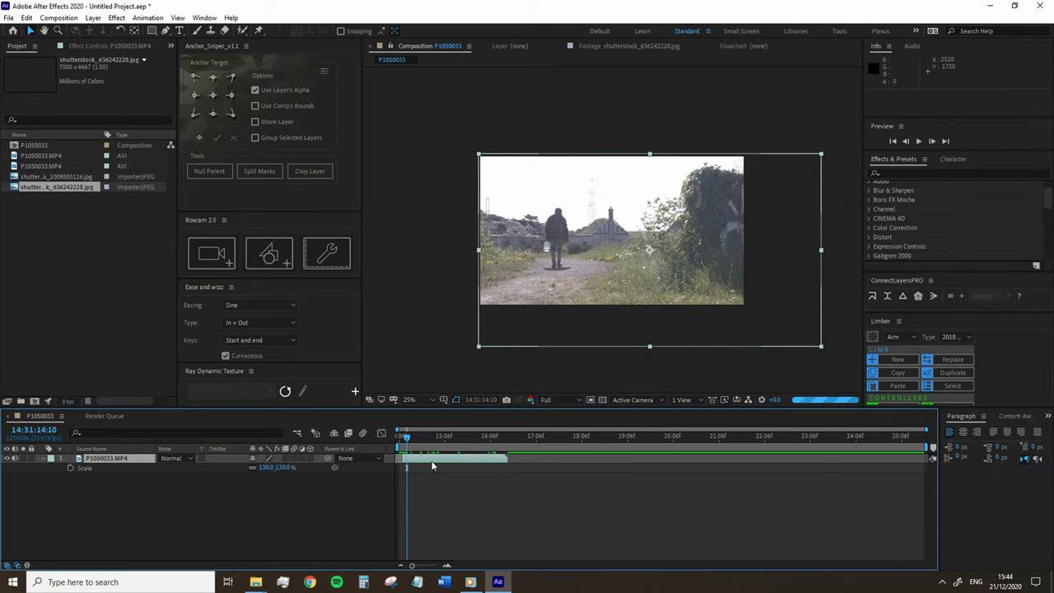
Step: Fit the viewer up to 100% and trim the P1050033 comp to a two-second work area
click(409, 400)
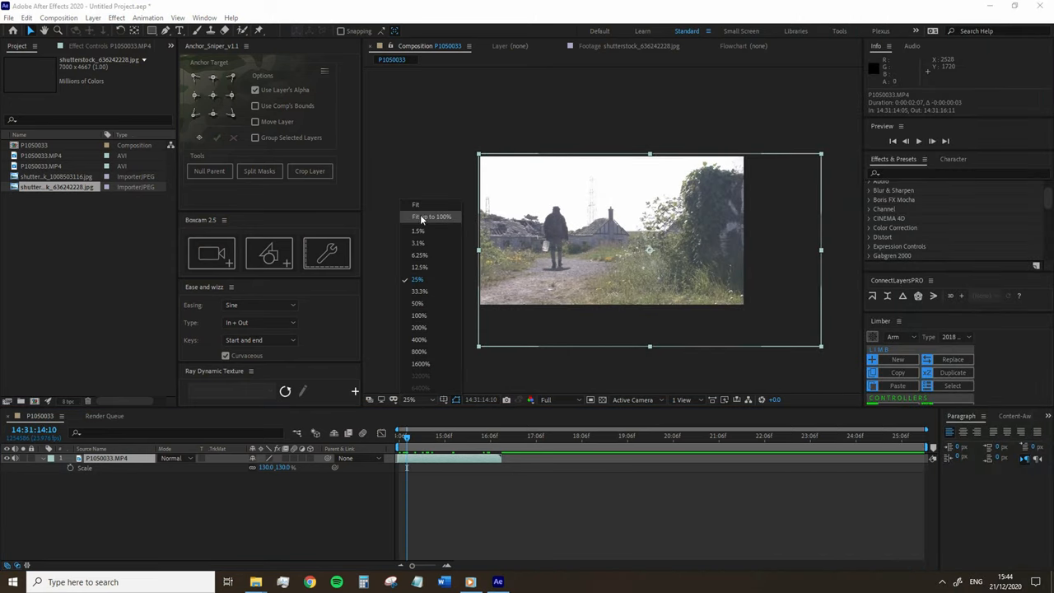
click(432, 216)
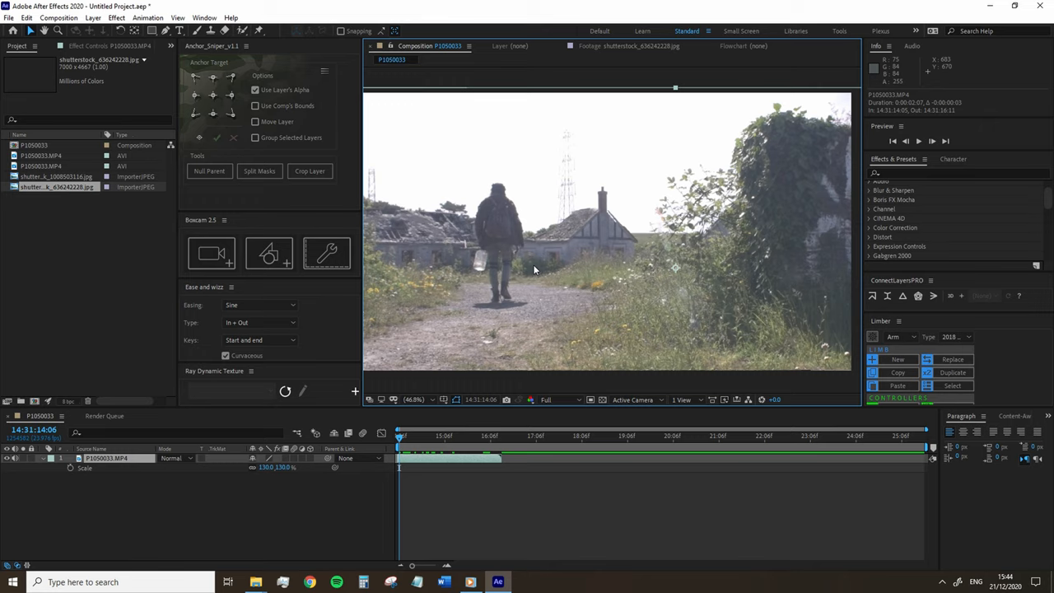
mouse_move(985, 258)
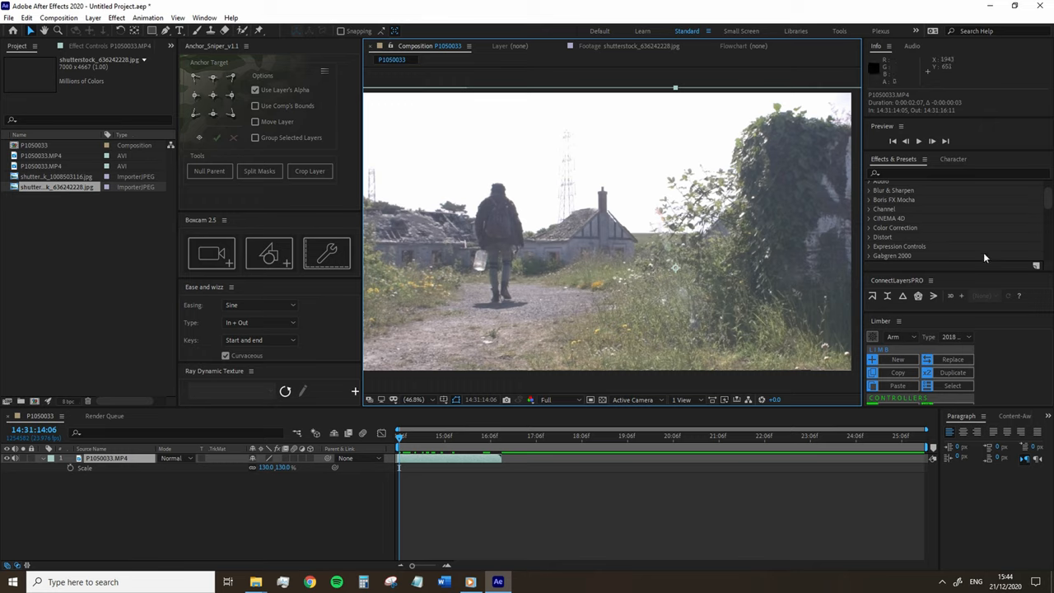
scroll(up, 3)
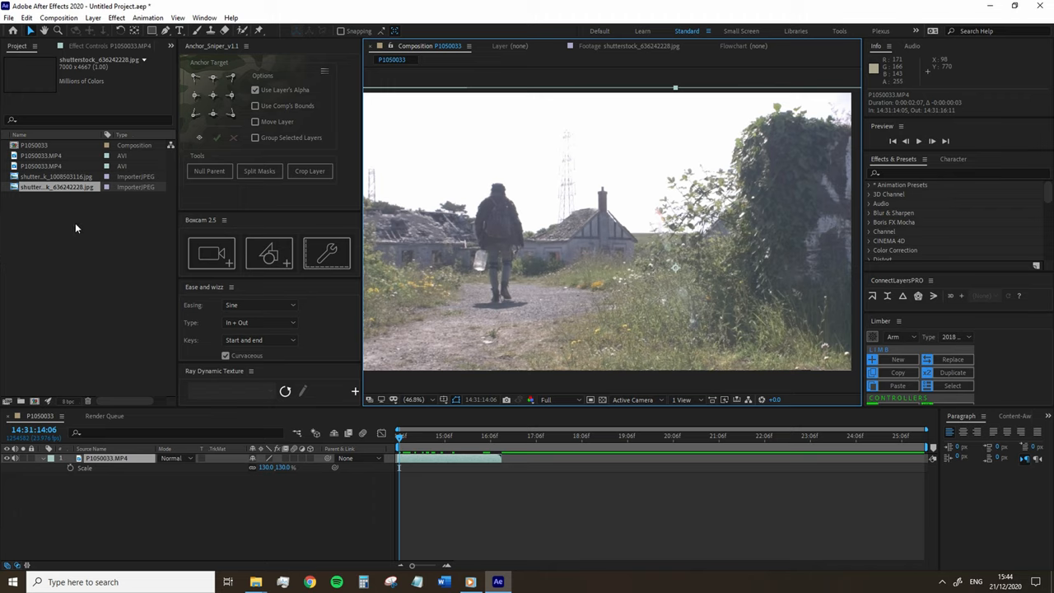
click(59, 17)
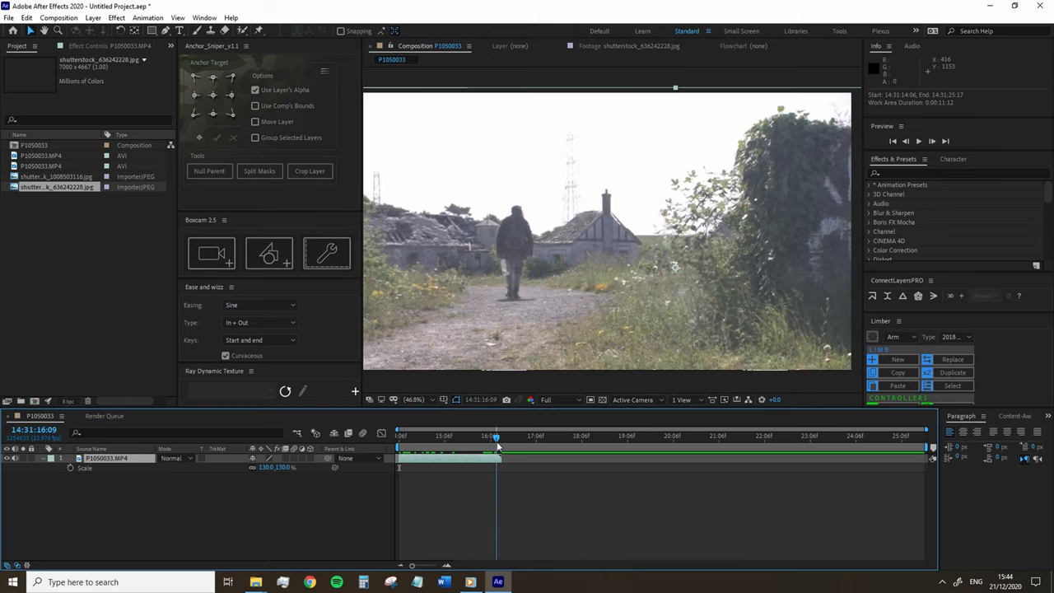
click(59, 17)
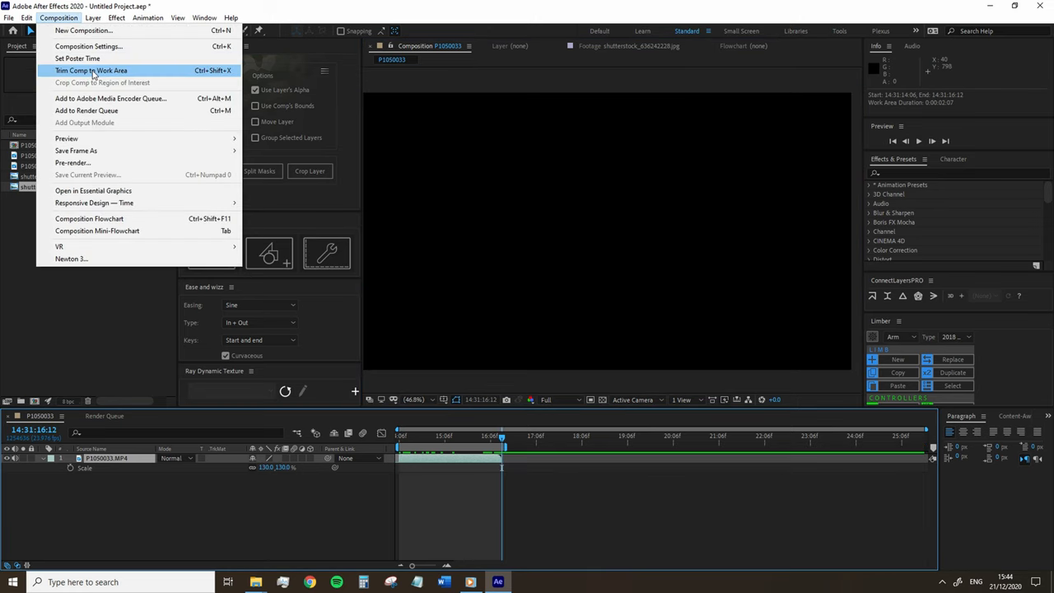
click(90, 70)
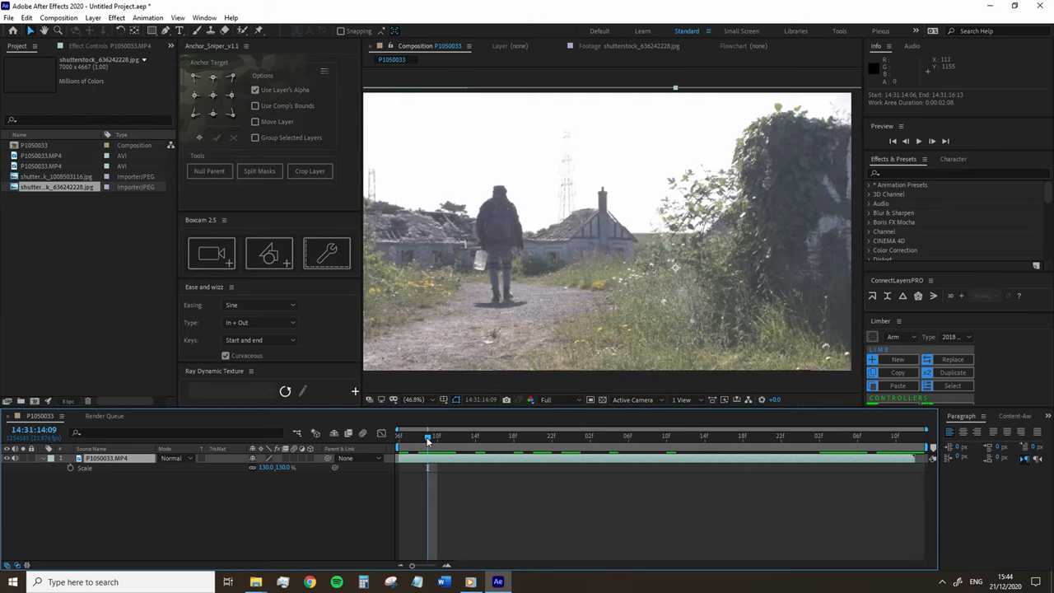
mouse_move(560, 233)
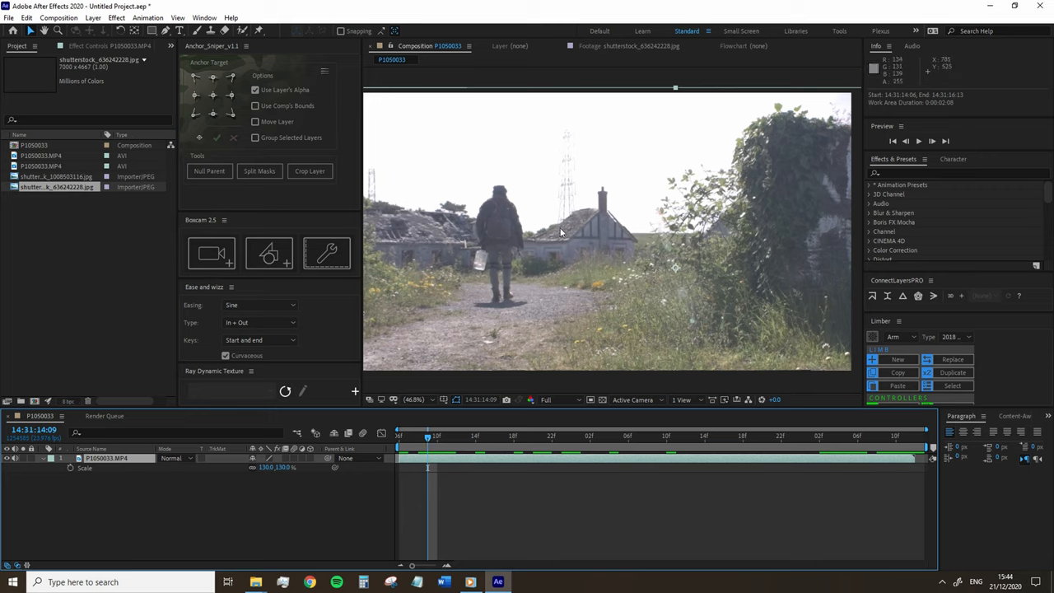
mouse_move(547, 246)
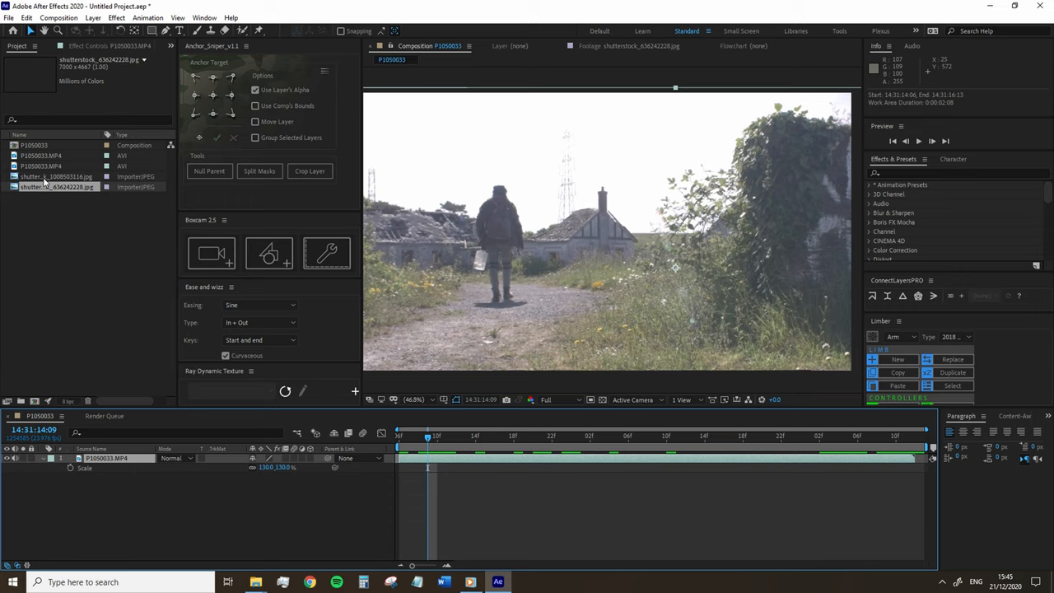
Step: Place the Shutterstock JPG beneath P1050033.MP4 at 31% scale and refit the viewer
click(57, 176)
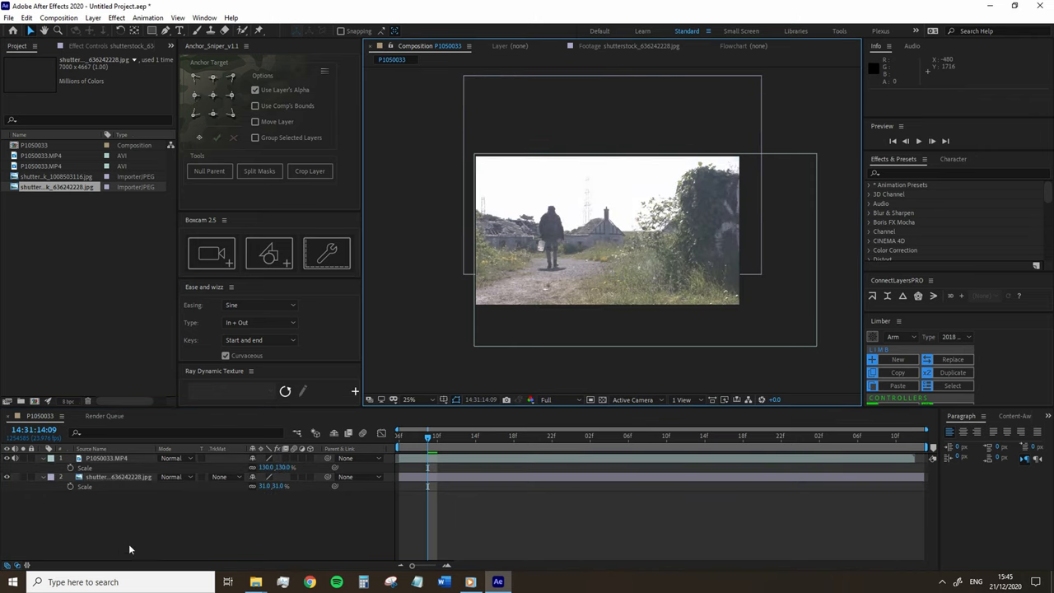
click(409, 399)
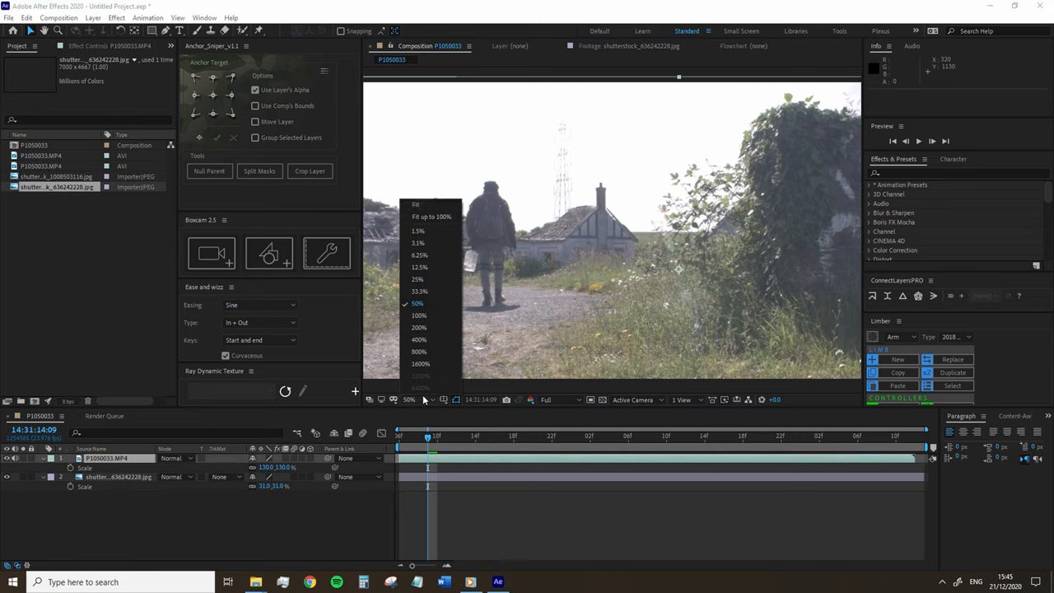
click(432, 216)
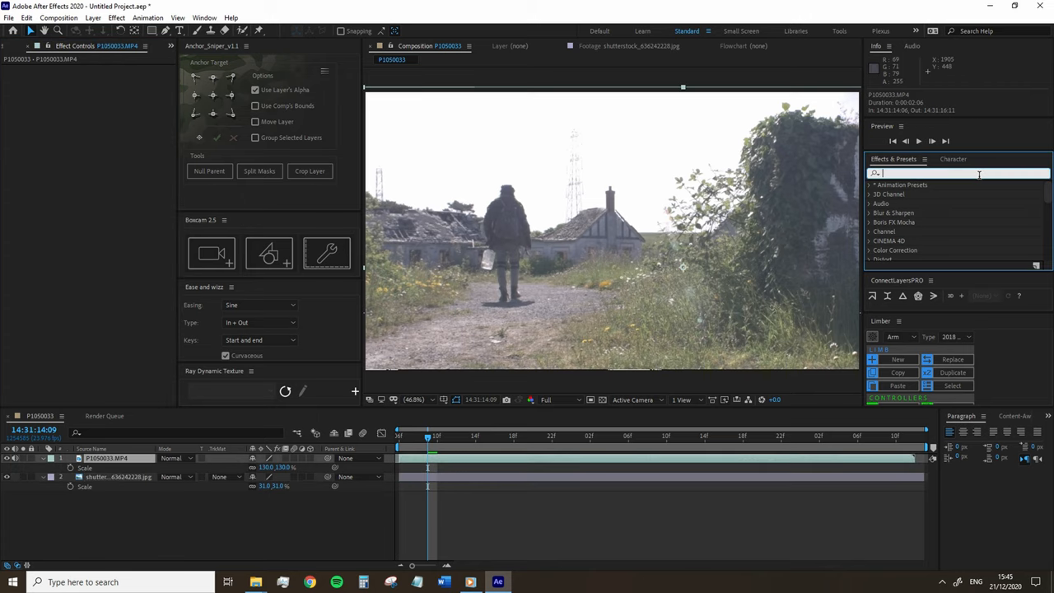
Step: Apply Luma Key (Key Out Brighter, threshold 254) and Refine Soft Matte to P1050033.MP4
text(luma)
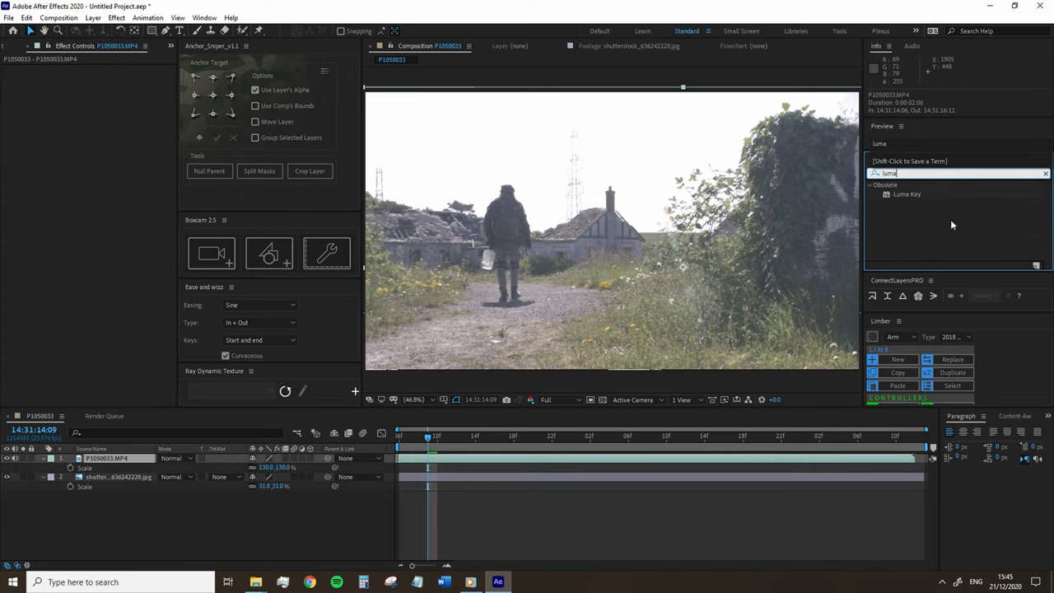
double_click(907, 194)
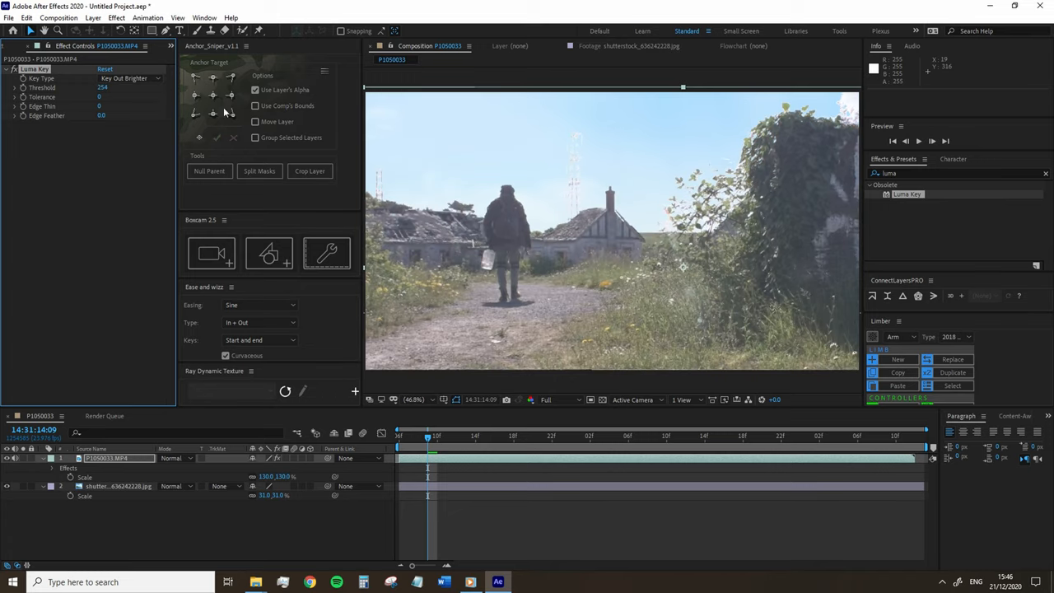
mouse_move(729, 284)
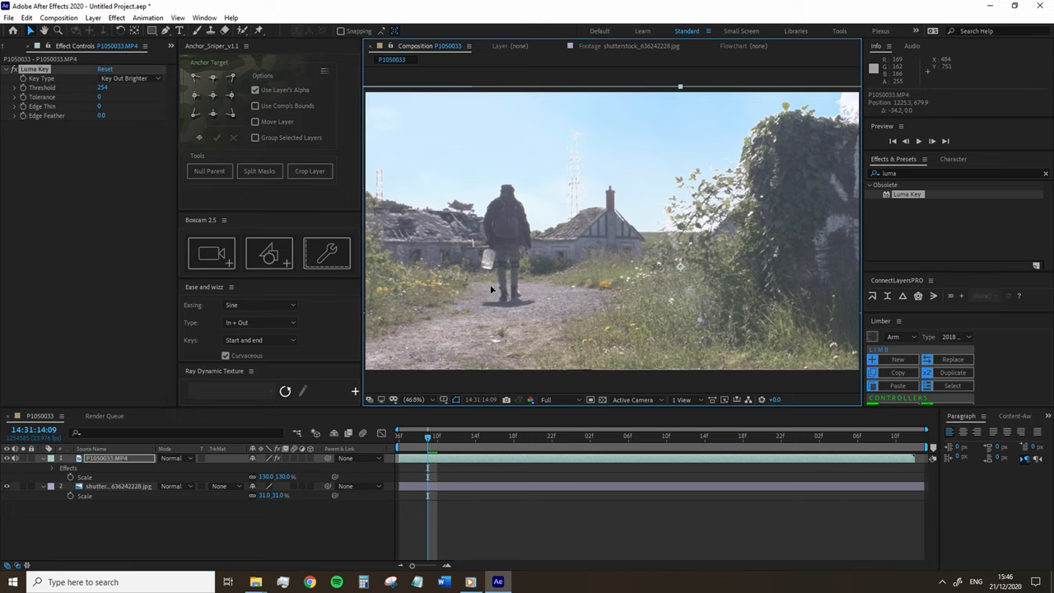
click(413, 400)
text(refine)
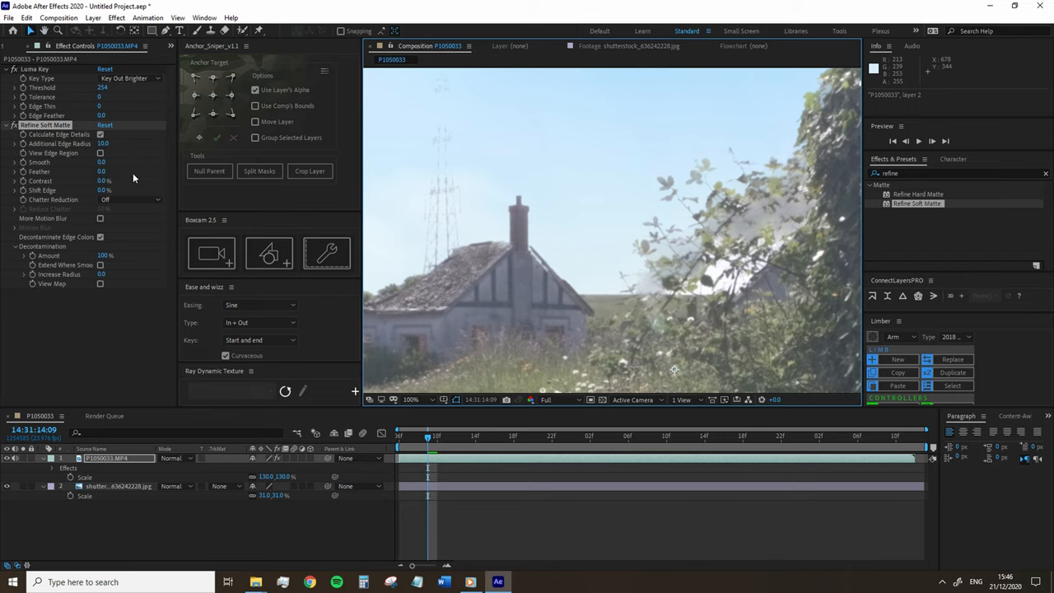
Step: Set Refine Soft Matte's Additional Edge Radius to 4 and zoom the comp back to 50%
click(411, 399)
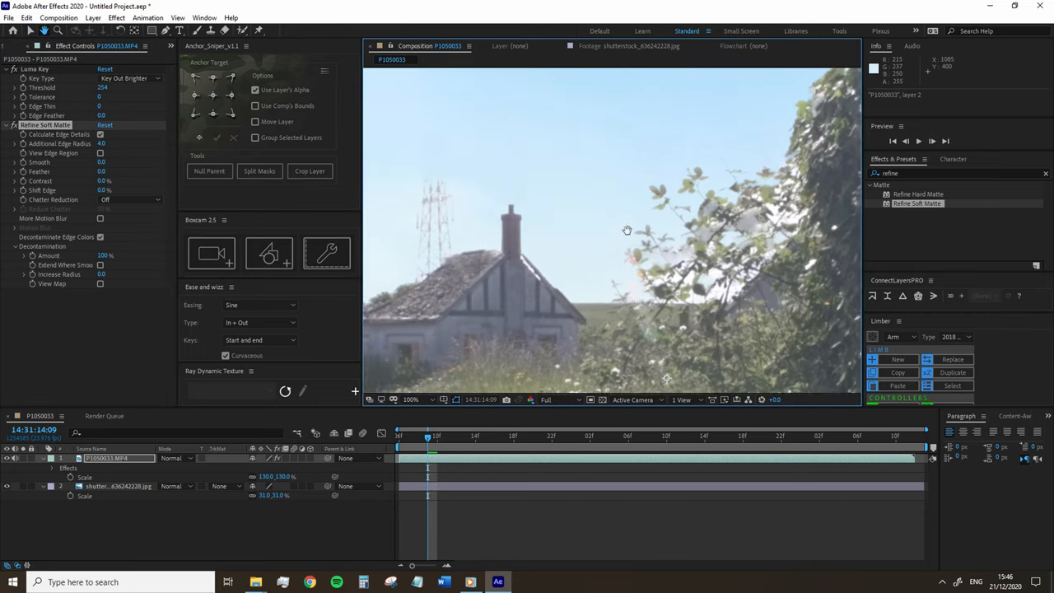
click(116, 486)
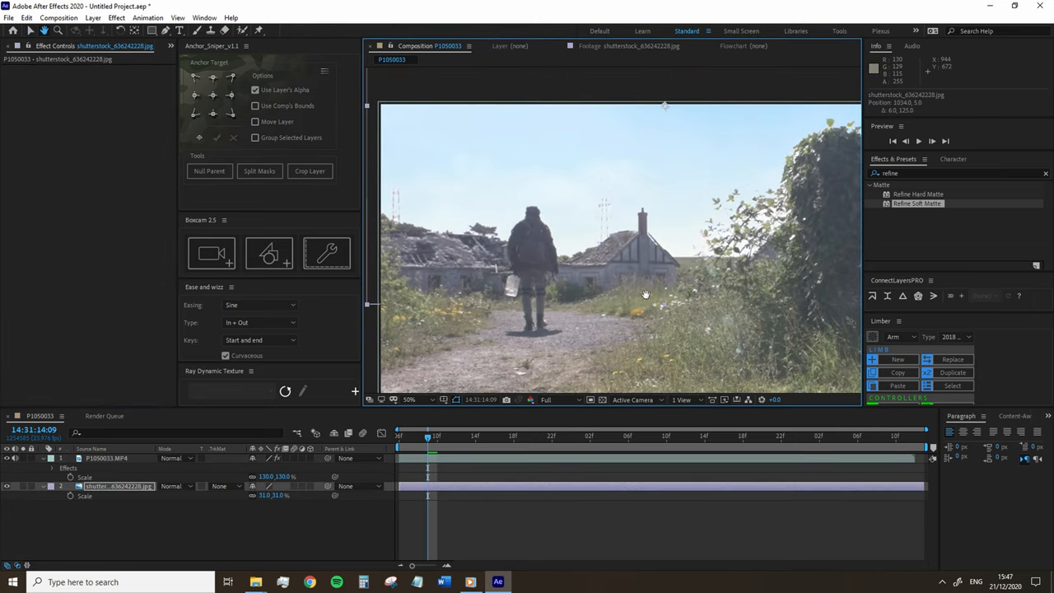
click(106, 458)
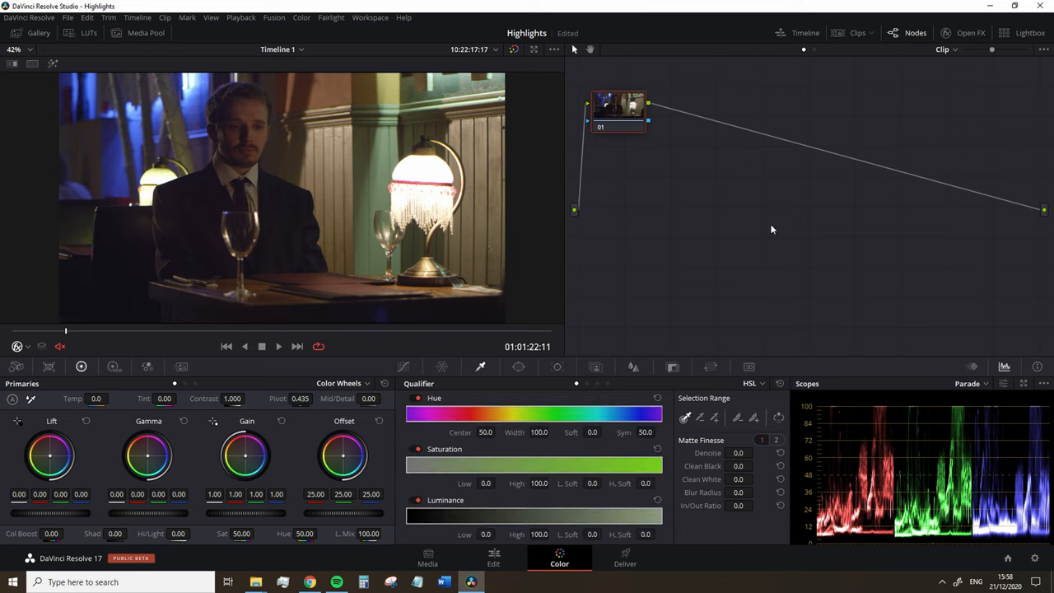
mouse_move(618, 130)
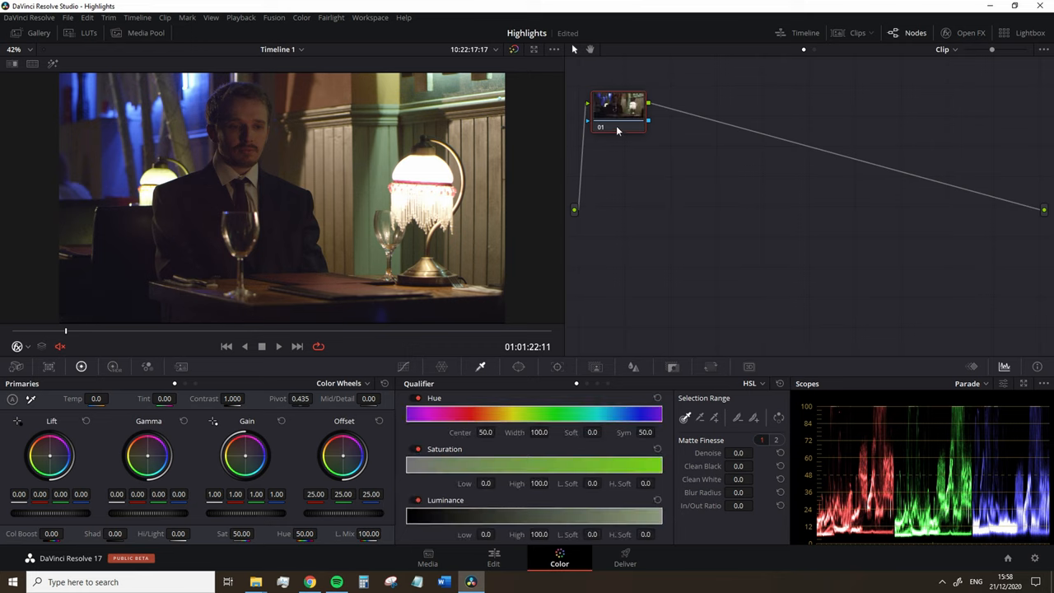
Step: Lower node 01's Gain to 0.84 and add a Gaussian-blurred layer node 02
drag(617, 113, 642, 158)
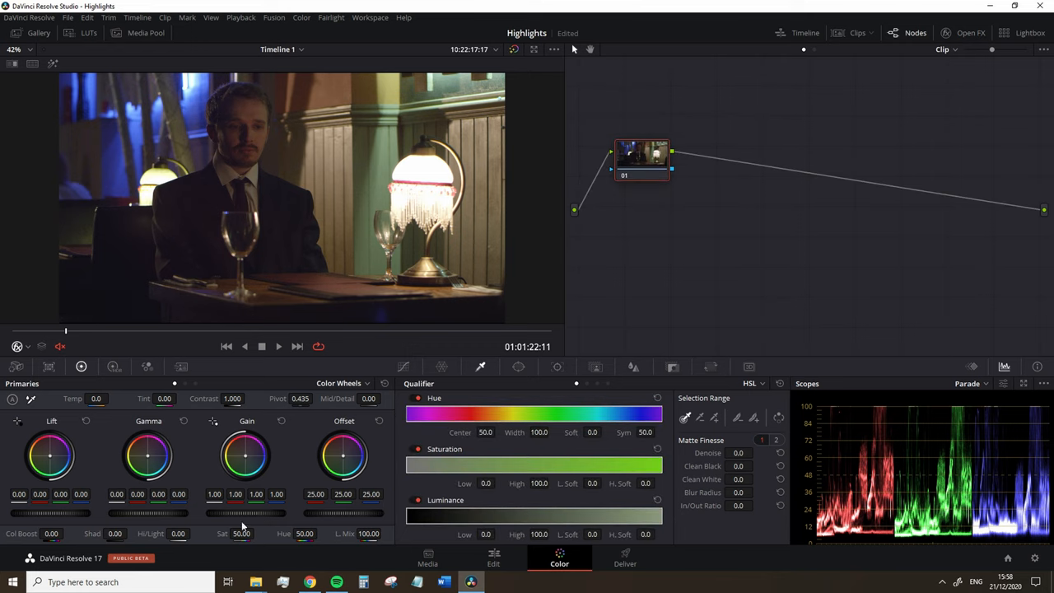
drag(247, 458, 247, 473)
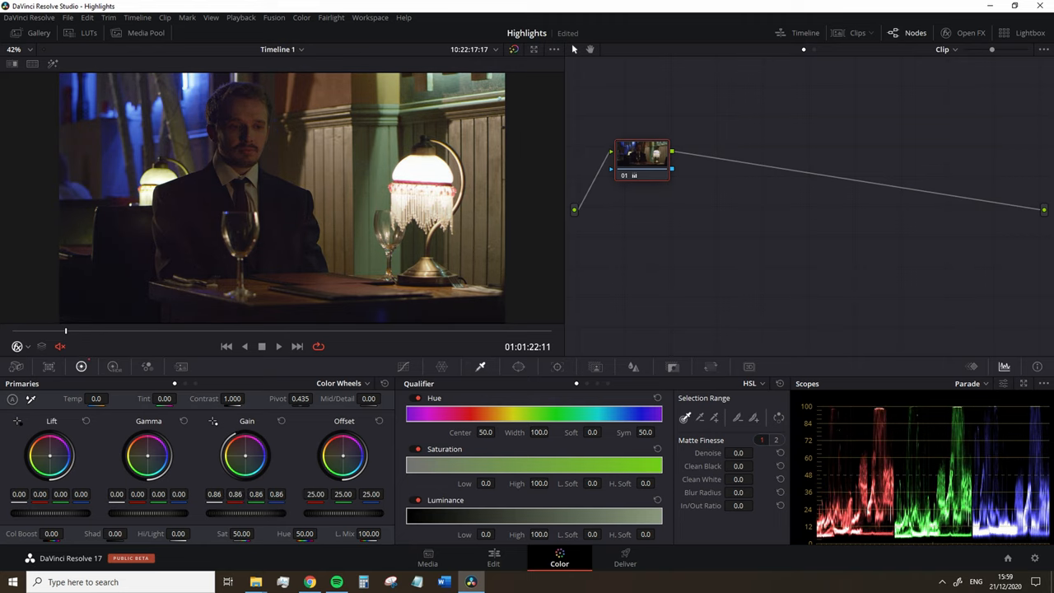
drag(245, 456, 246, 459)
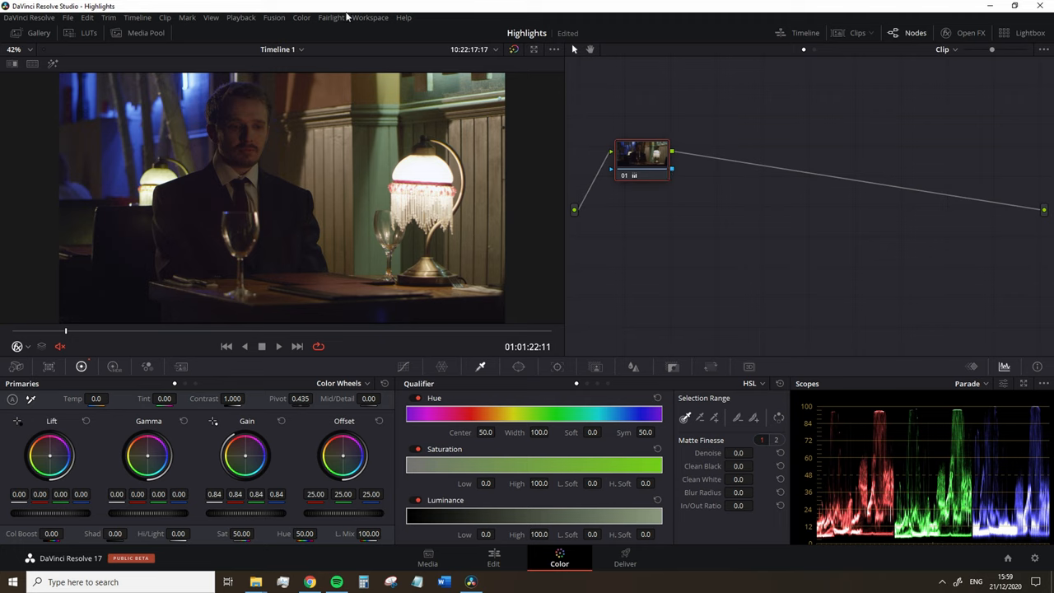
click(302, 17)
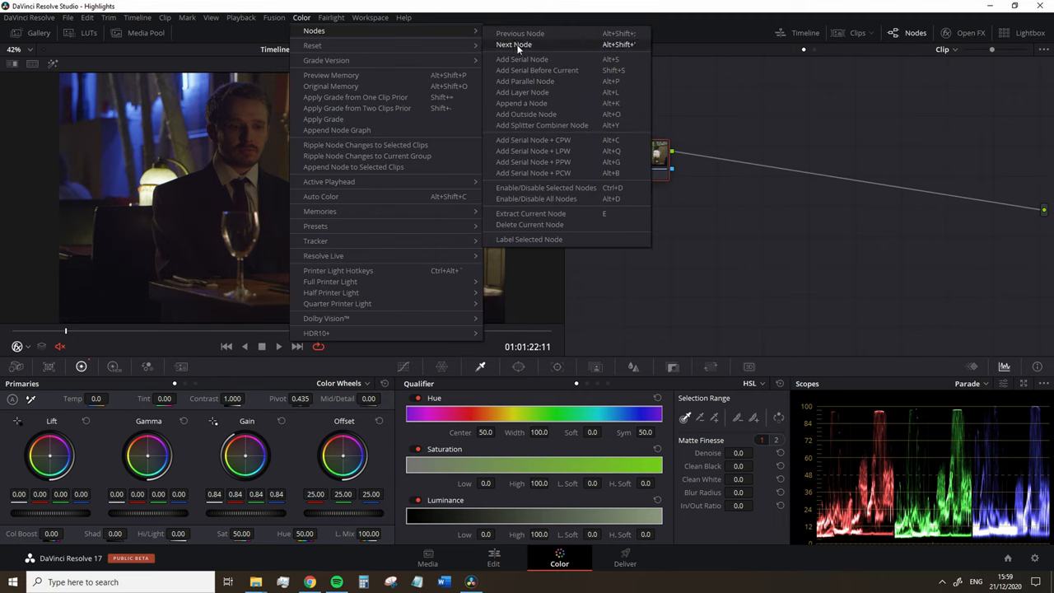
mouse_move(546, 92)
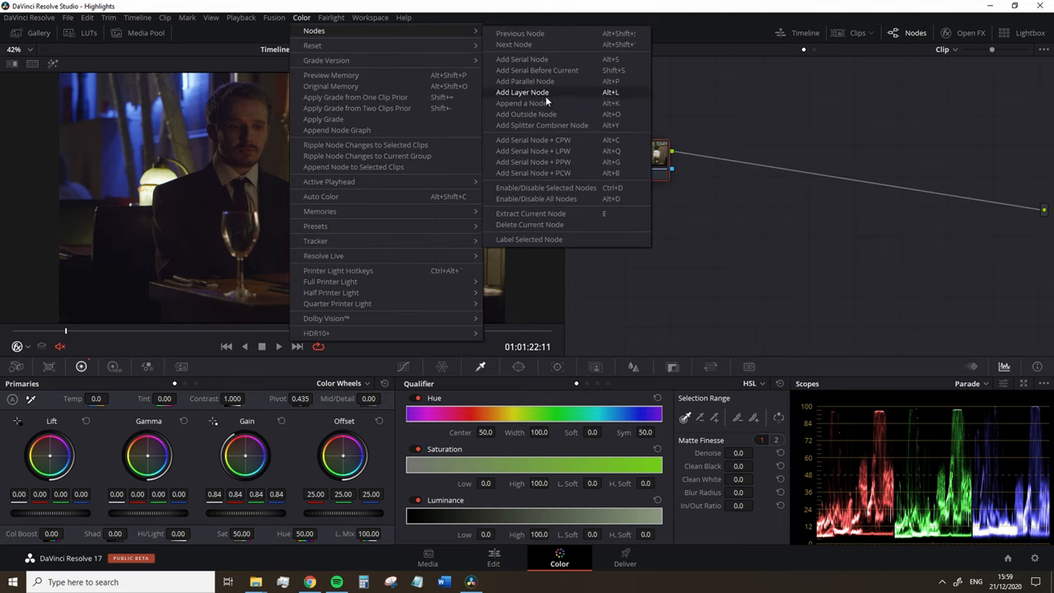
click(971, 33)
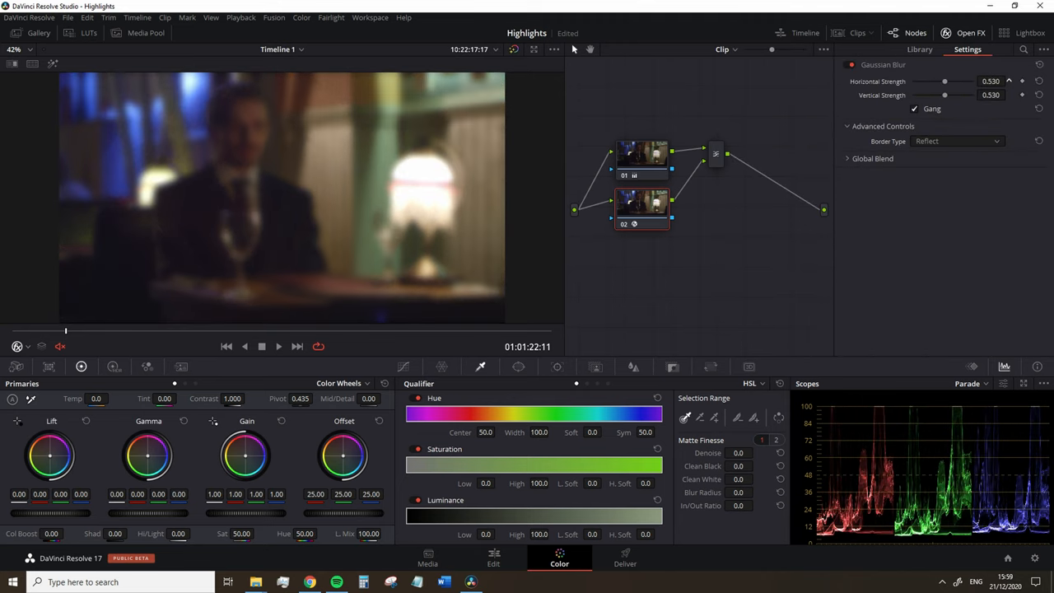
Step: Set the Layer Mixer composite mode to Screen and pull node 02's curve down in the shadows
right_click(716, 153)
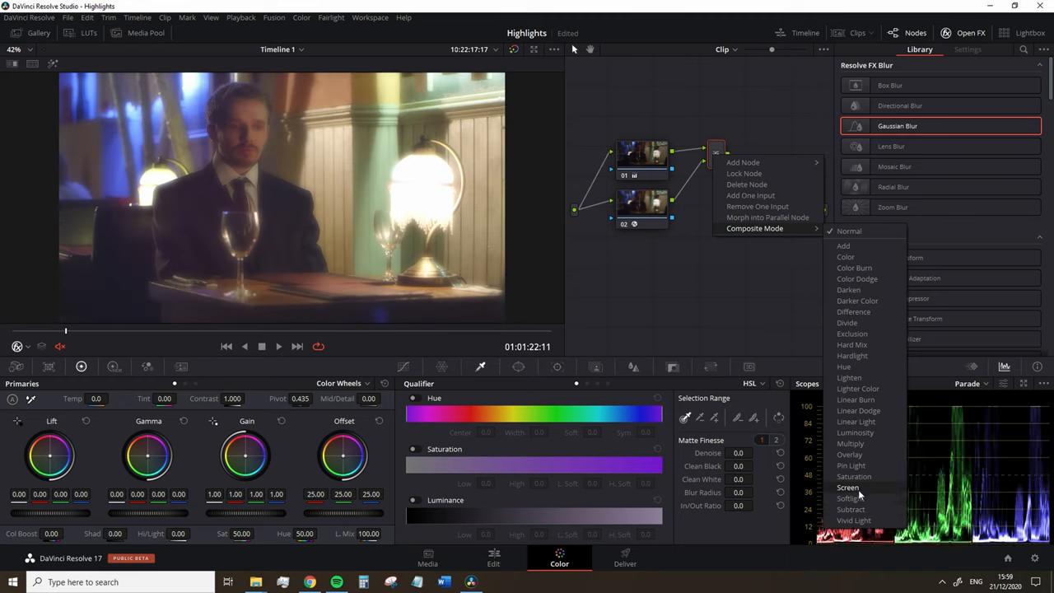
click(718, 322)
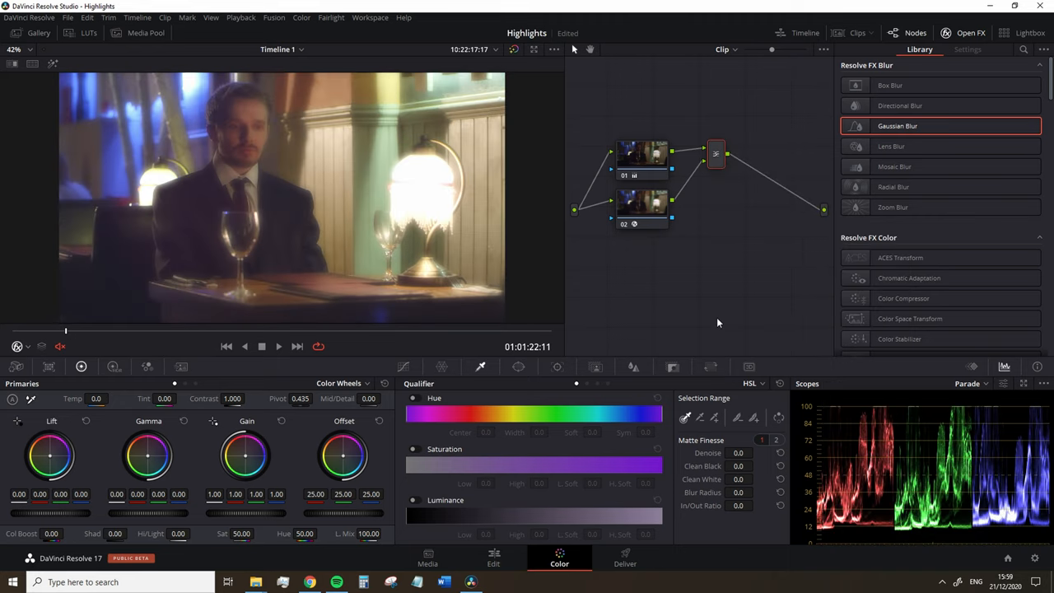
click(966, 49)
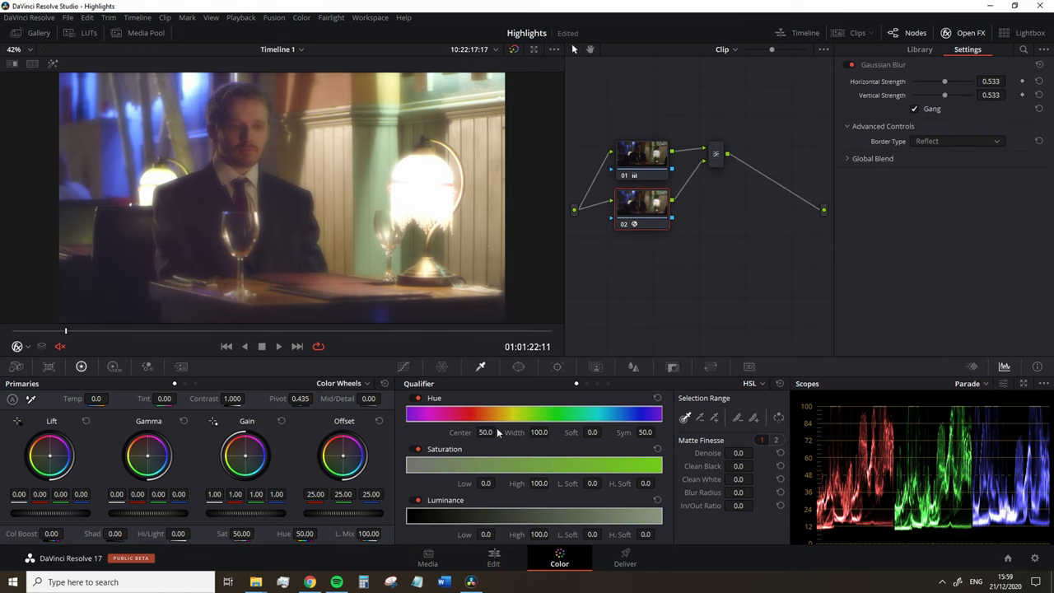
mouse_move(443, 388)
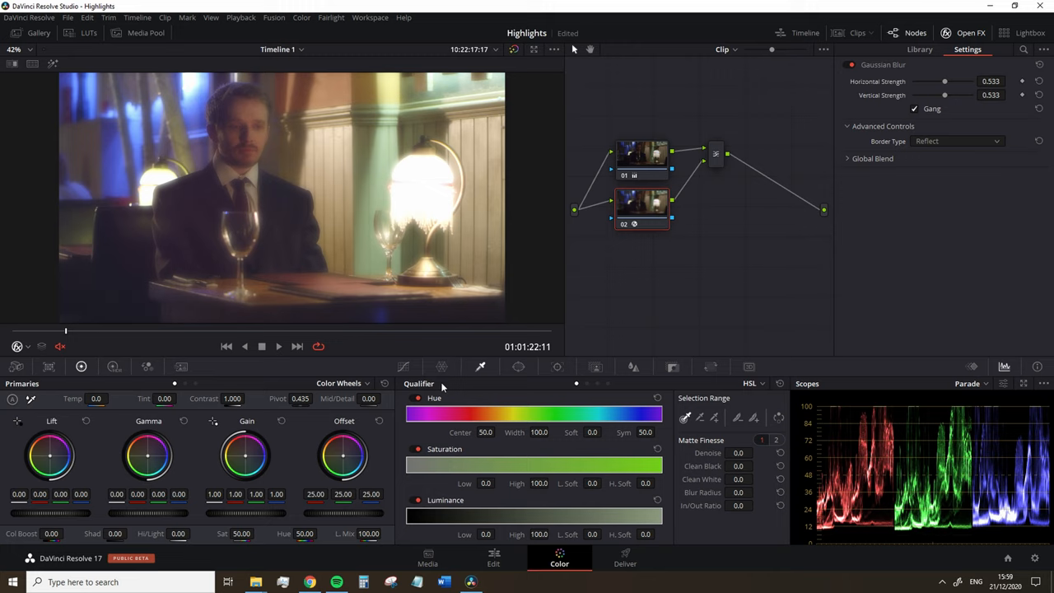
click(402, 366)
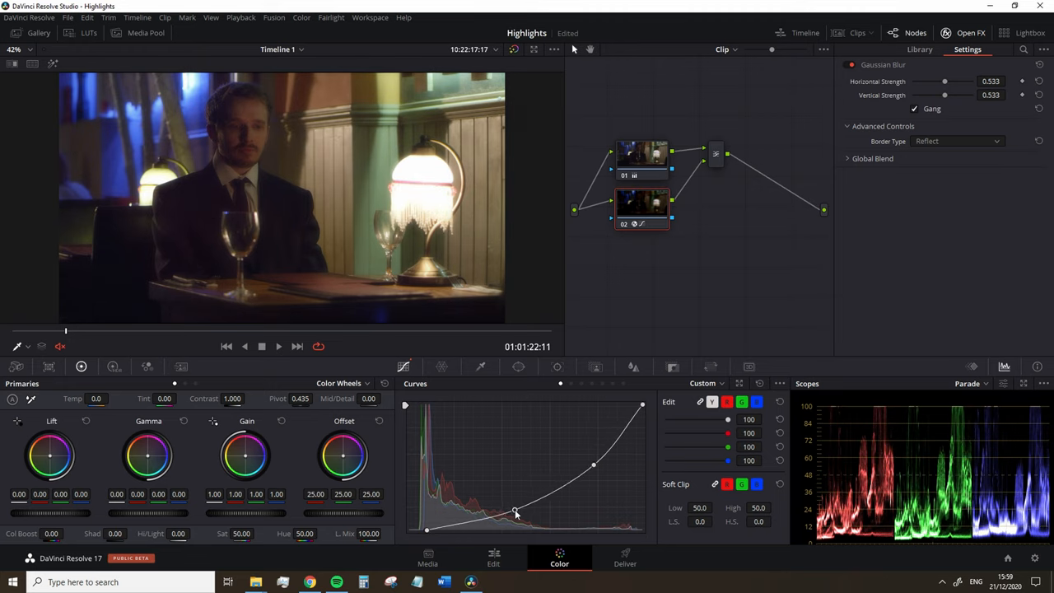
Step: Preview full screen, then add node 04 with Gain 0.78, Lift -0.01, Gamma 0.03
click(919, 49)
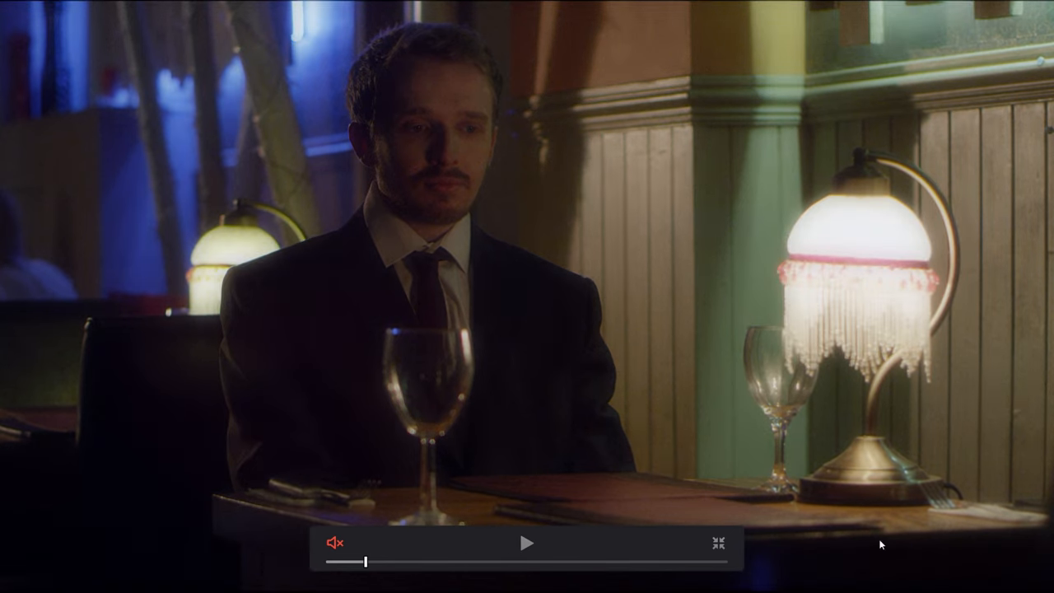
click(717, 543)
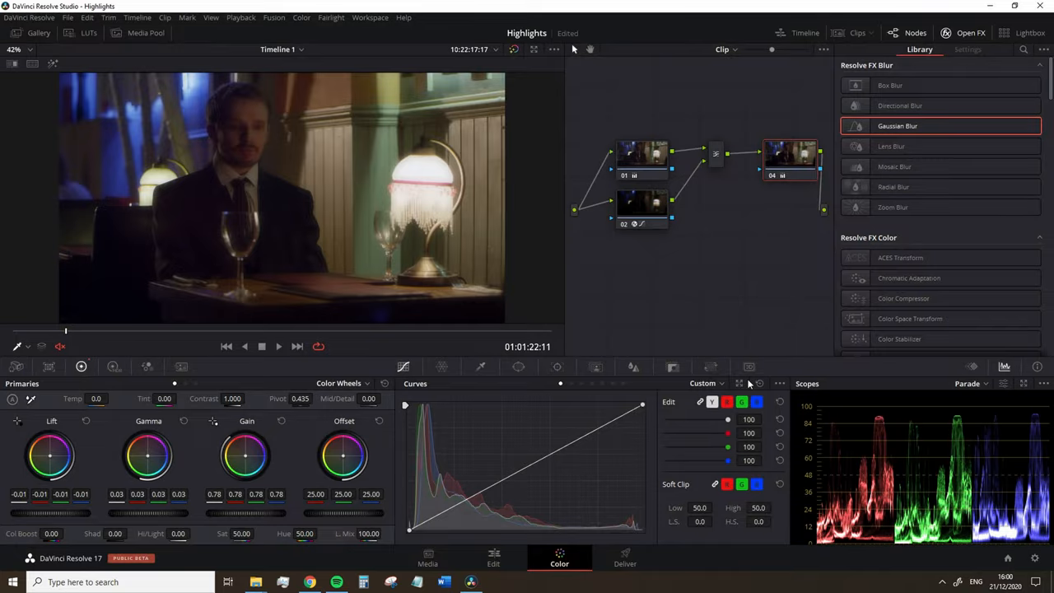